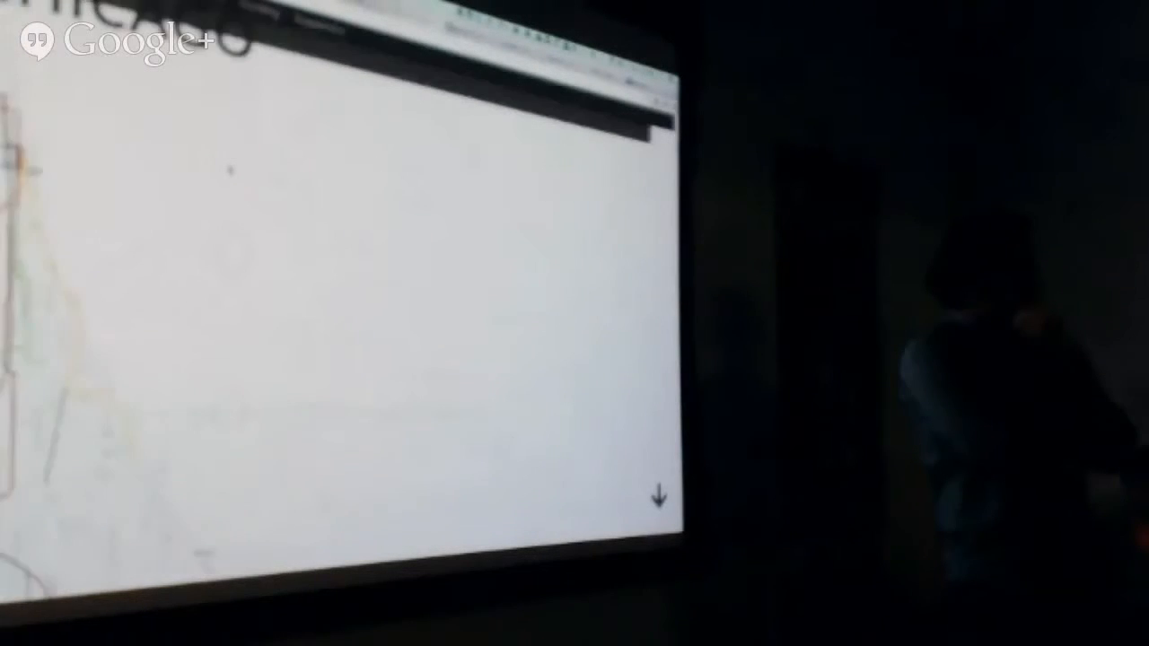
scroll(down, 3)
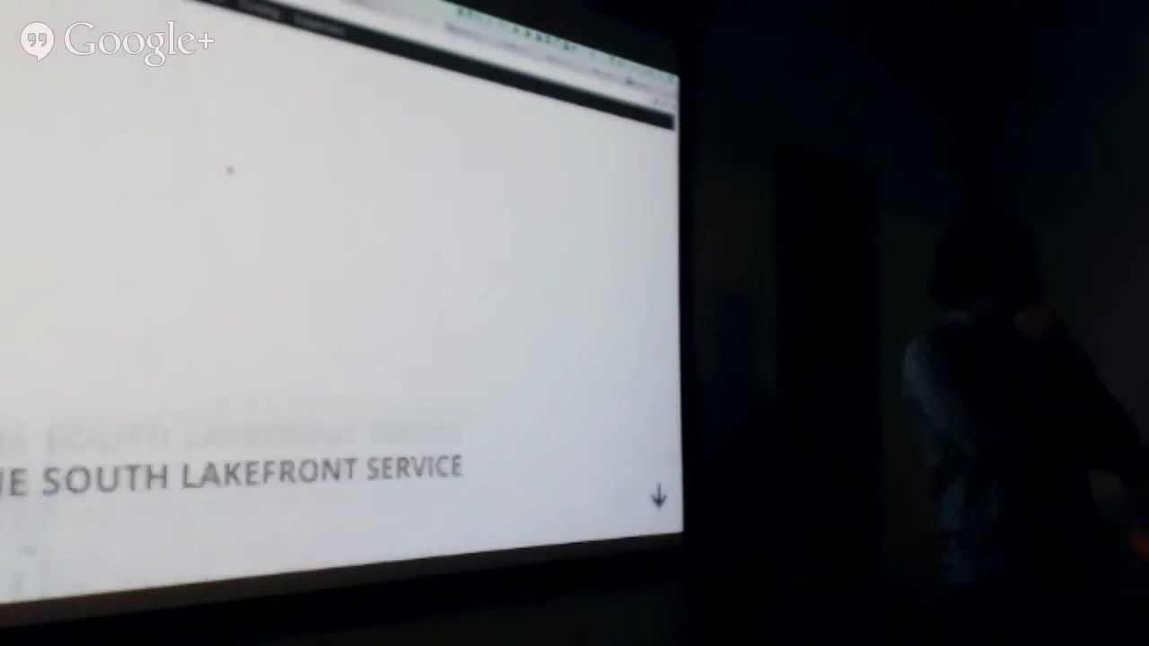